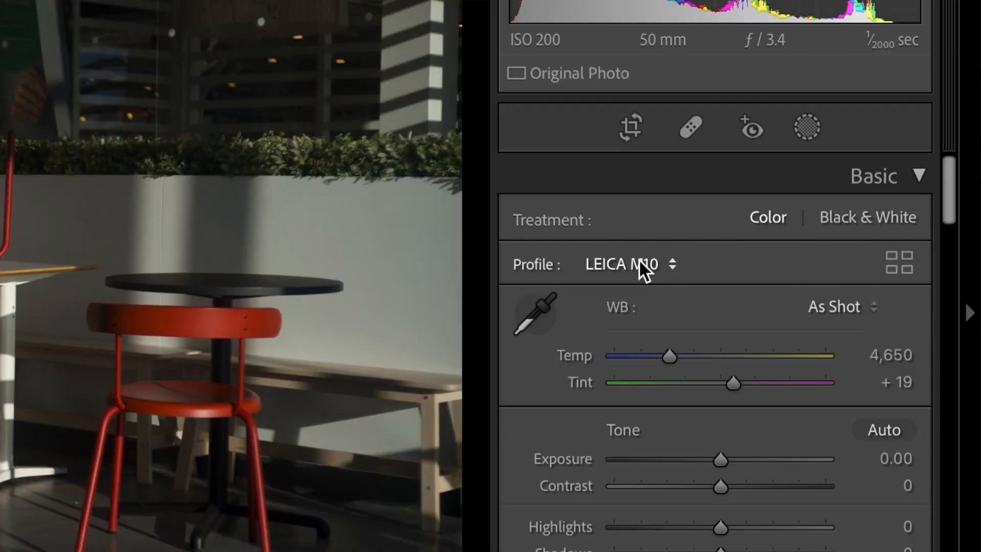
# - With LEICA M10 still applied, open the Profile Browser and its Manage Profiles settings
pyautogui.click(629, 263)
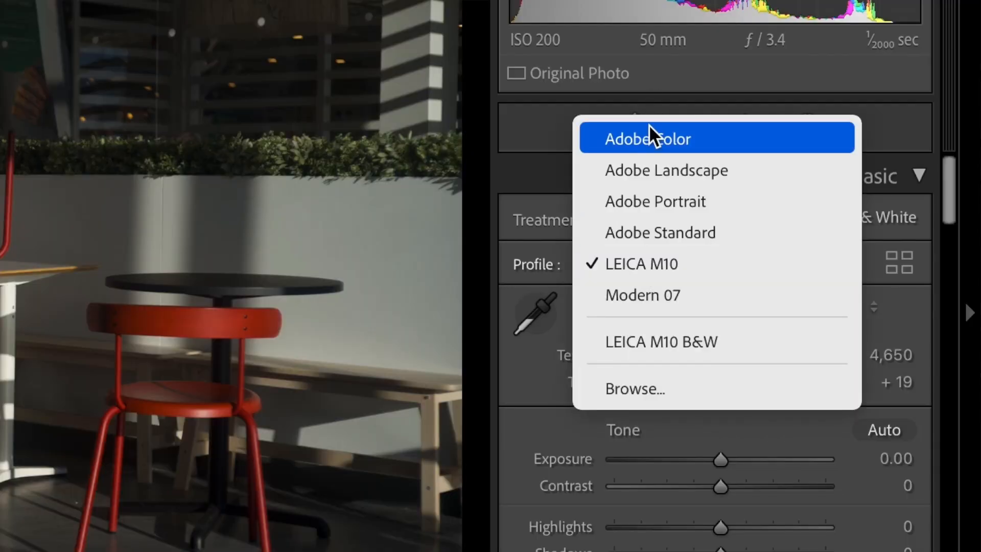
pyautogui.click(648, 138)
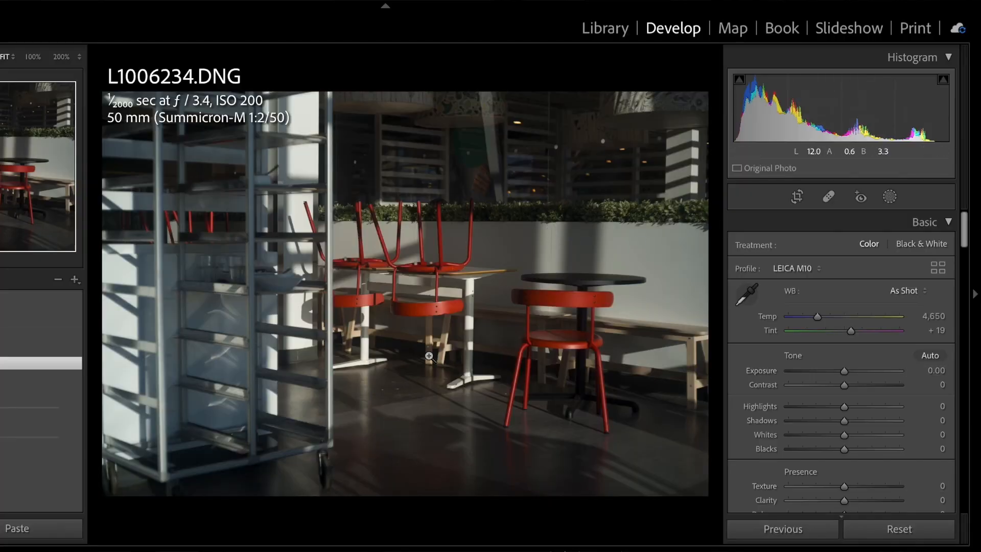
pyautogui.click(798, 267)
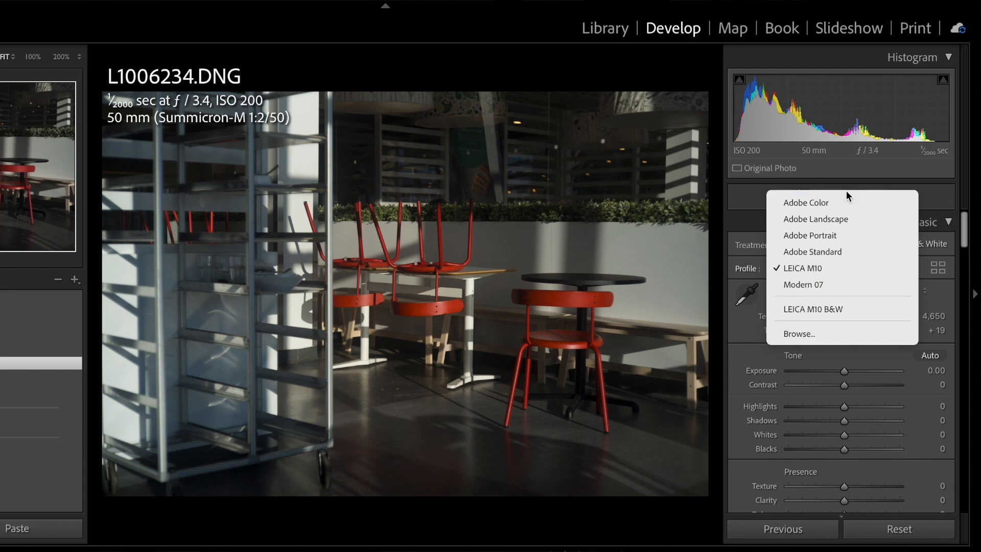
pyautogui.moveTo(738, 265)
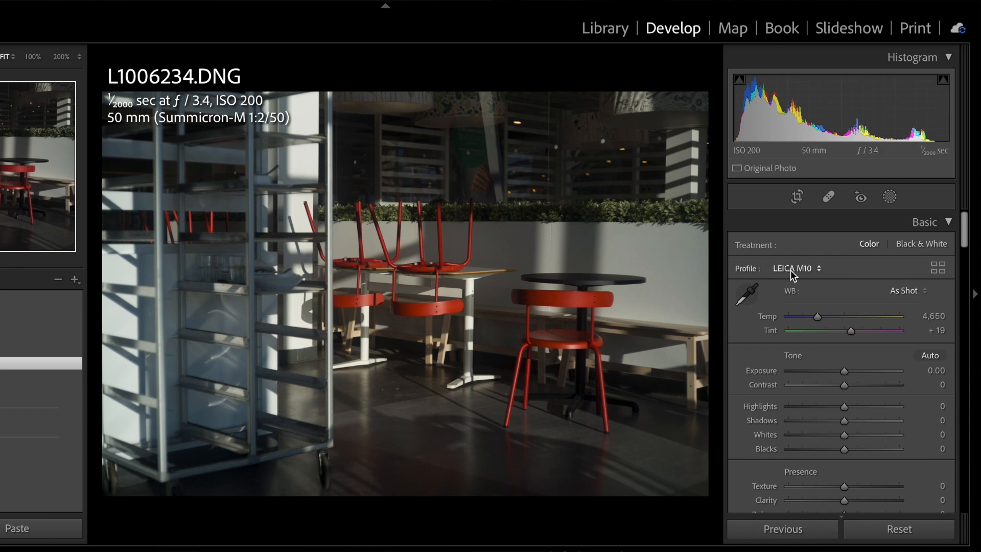
pyautogui.moveTo(774, 274)
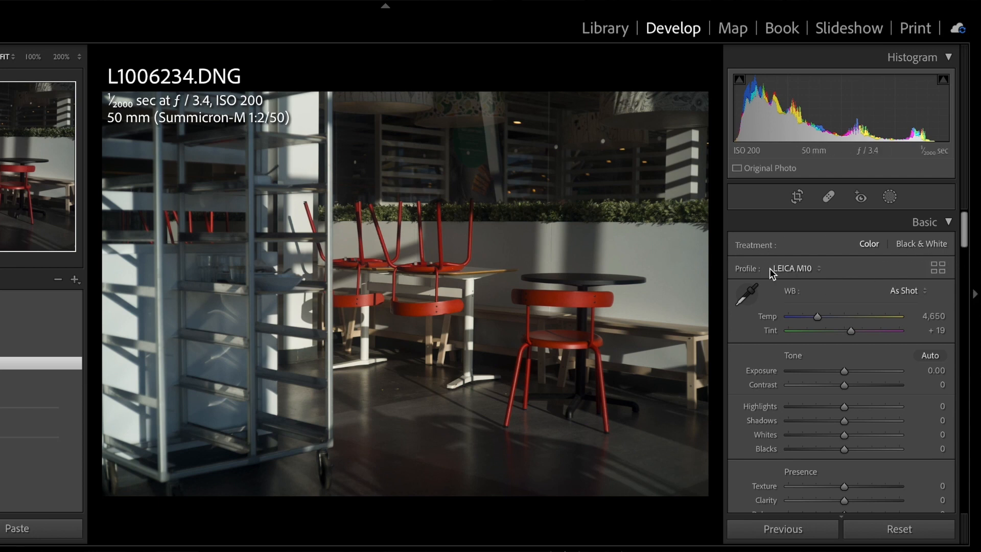
pyautogui.moveTo(761, 288)
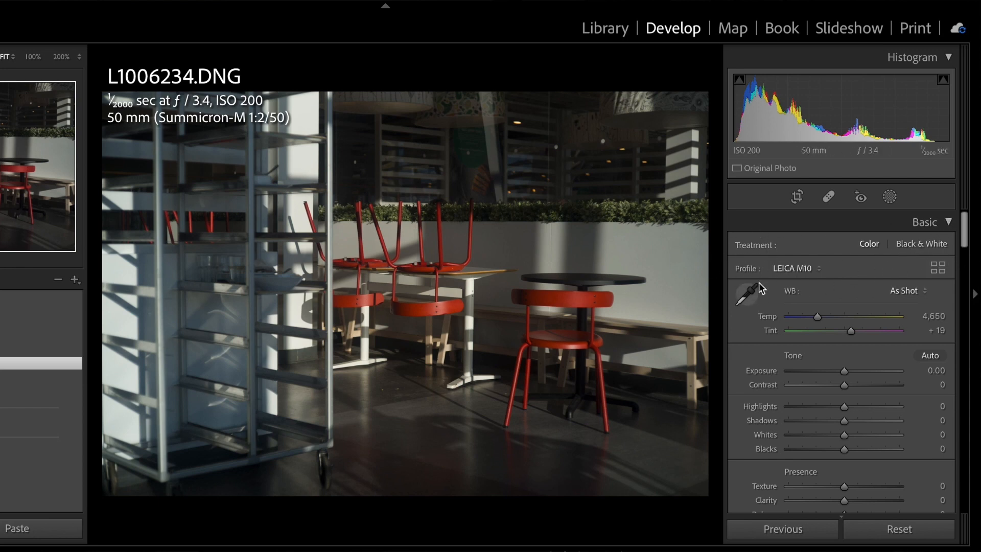
pyautogui.click(796, 268)
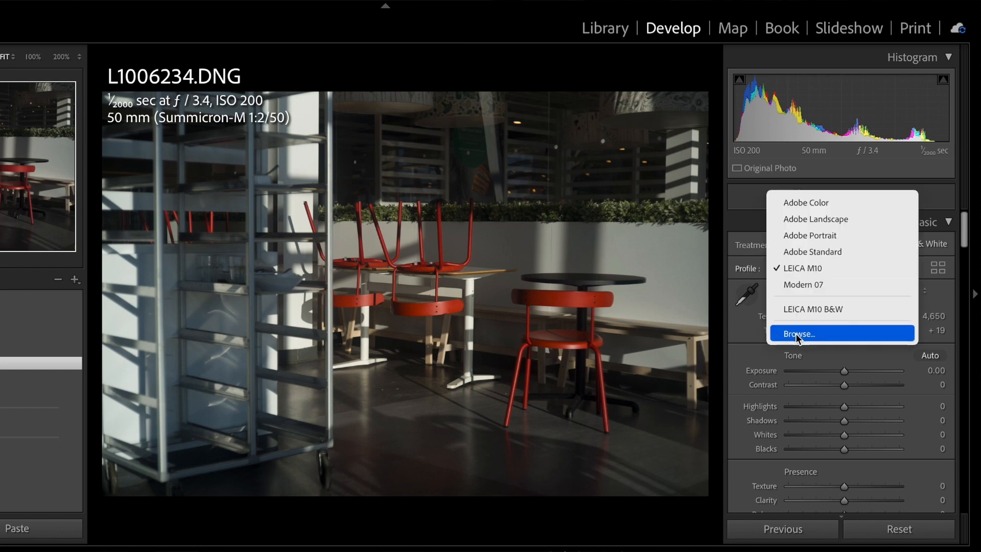
pyautogui.click(798, 334)
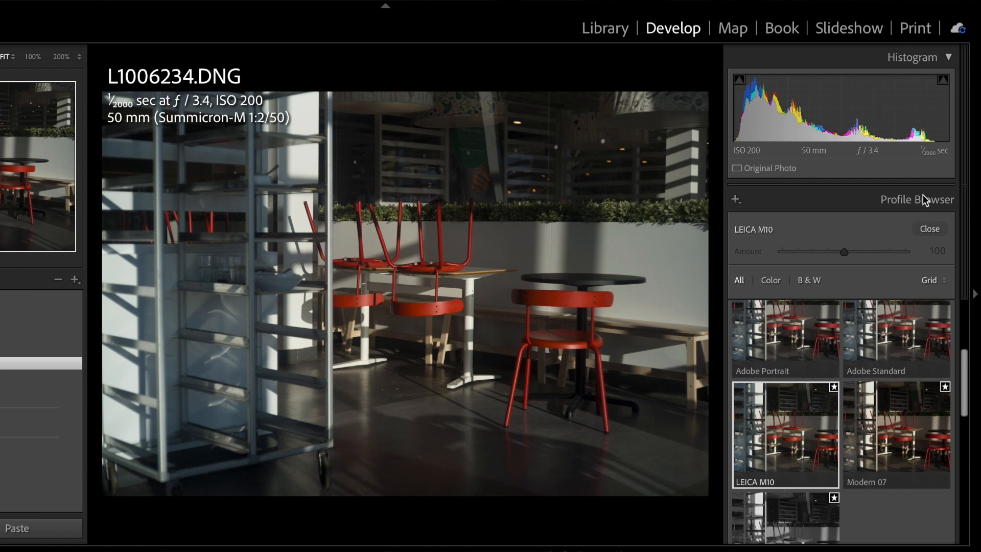
pyautogui.click(736, 199)
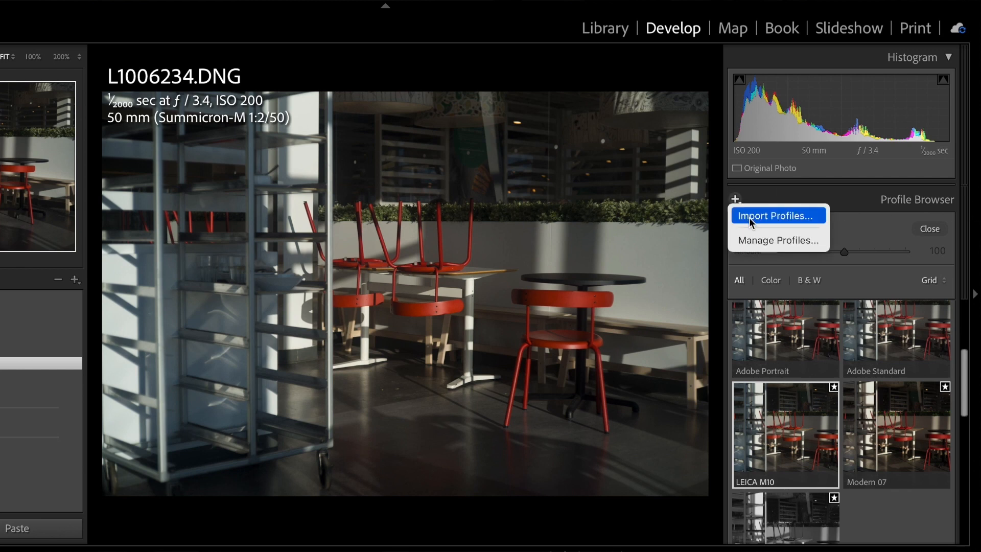
pyautogui.moveTo(750, 244)
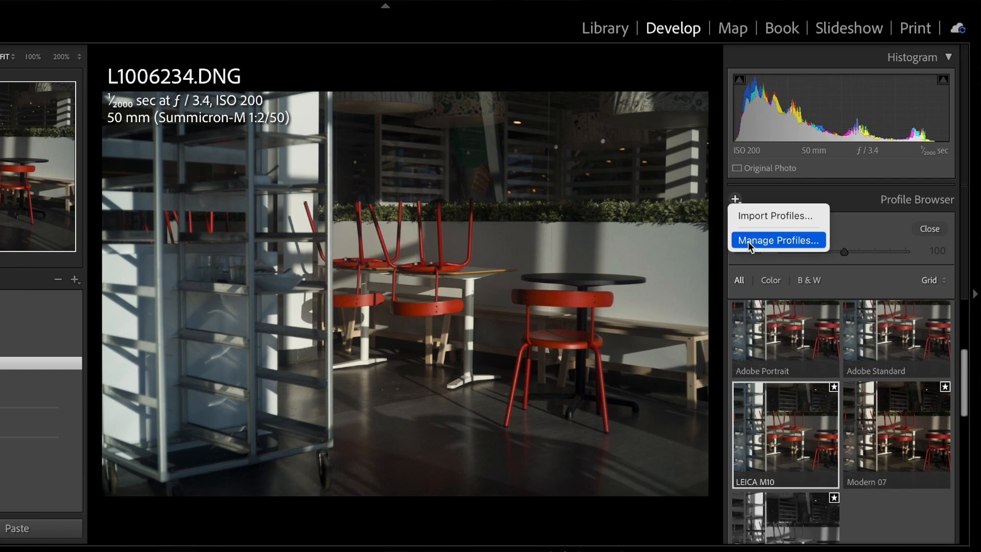
pyautogui.click(777, 240)
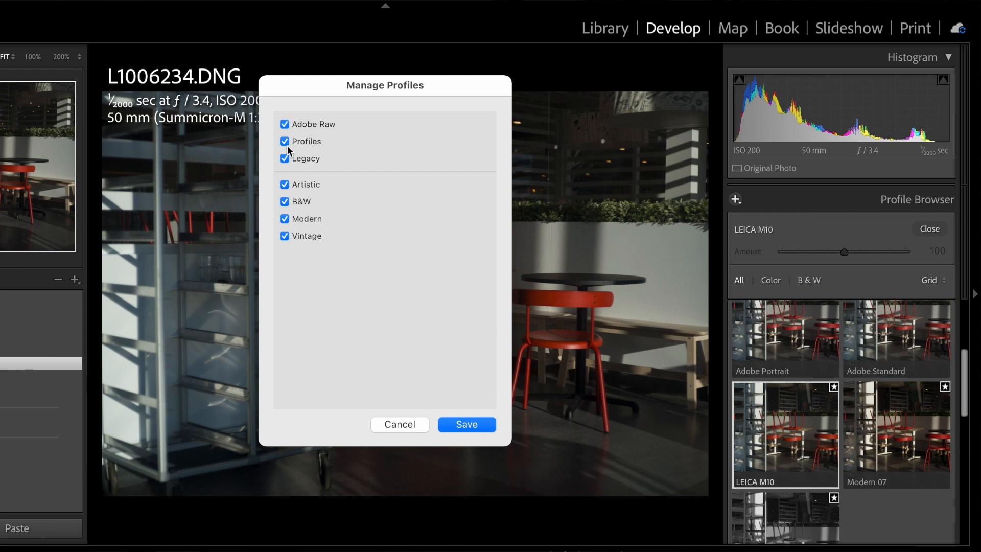
# - Toggle the Profiles and Legacy groups off and on, then save with all groups visible
pyautogui.click(284, 141)
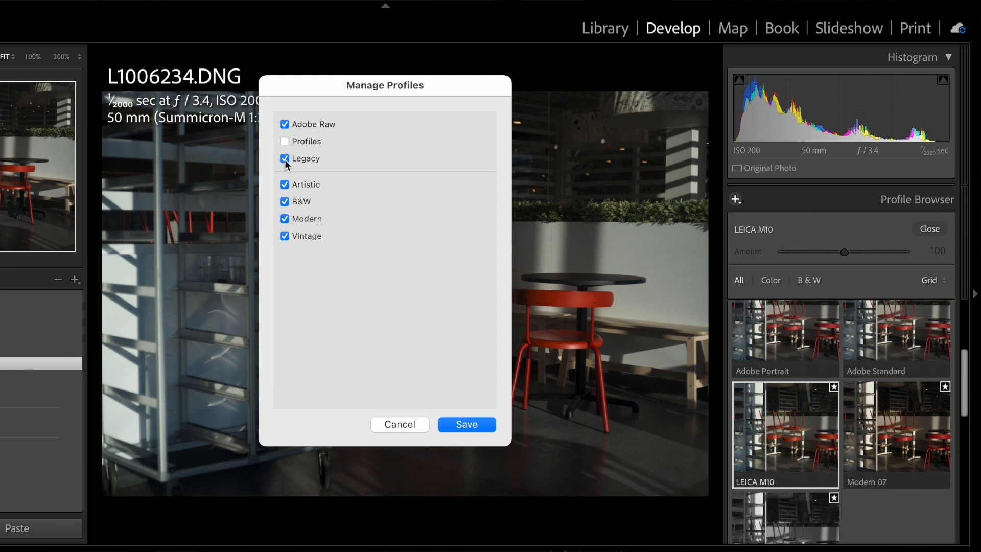
pyautogui.click(284, 141)
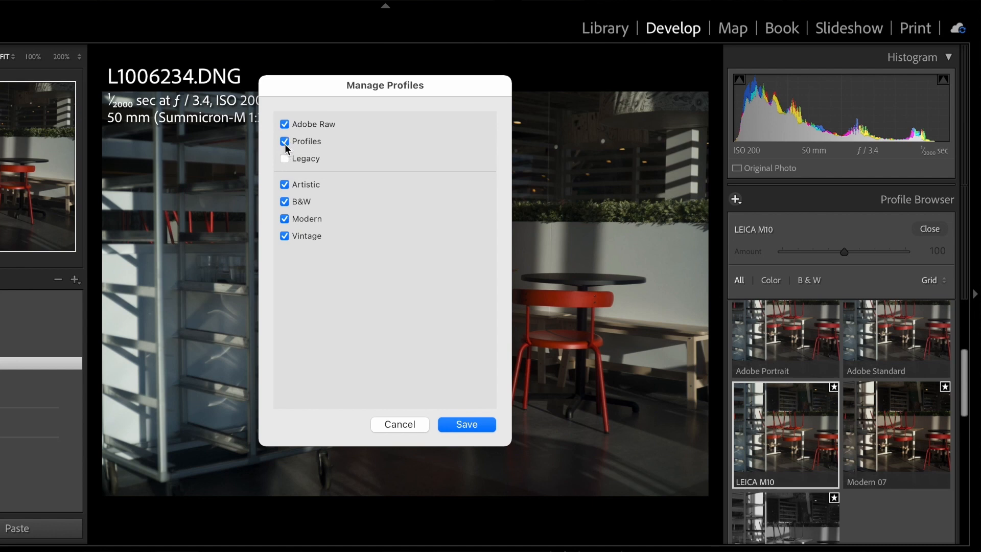
pyautogui.click(284, 159)
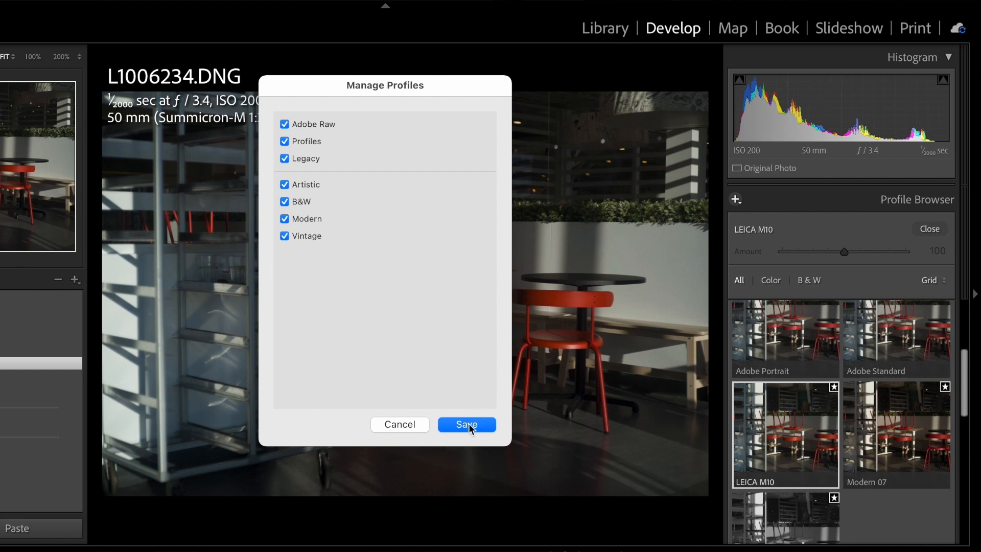
pyautogui.click(466, 424)
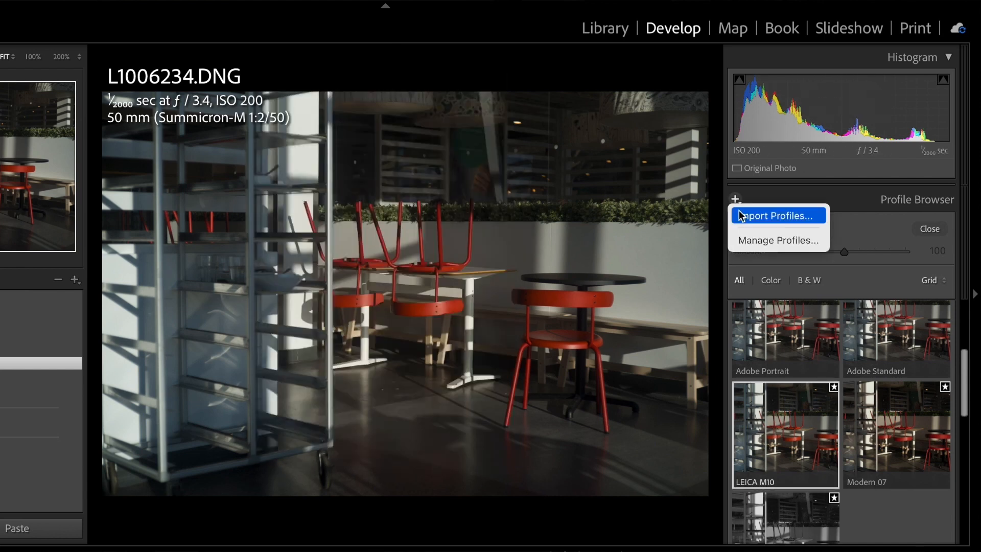